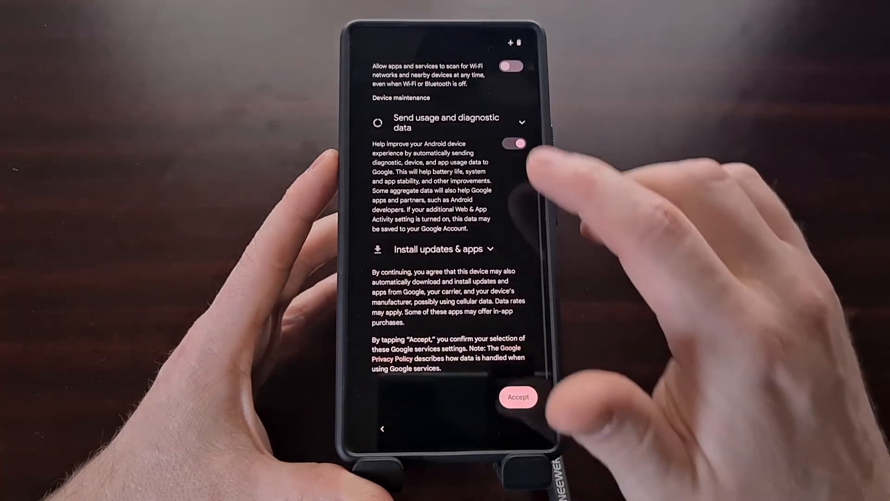
# Accept the Google services settings to reach the Set a PIN screen
pyautogui.click(517, 397)
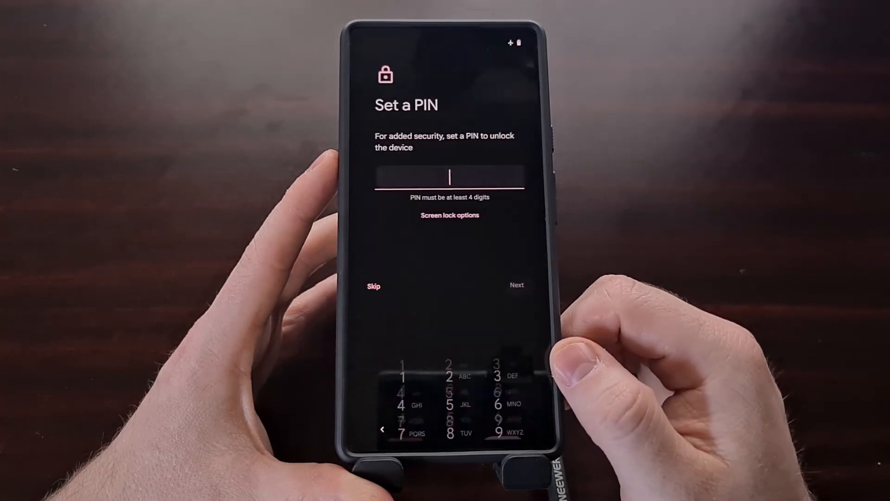